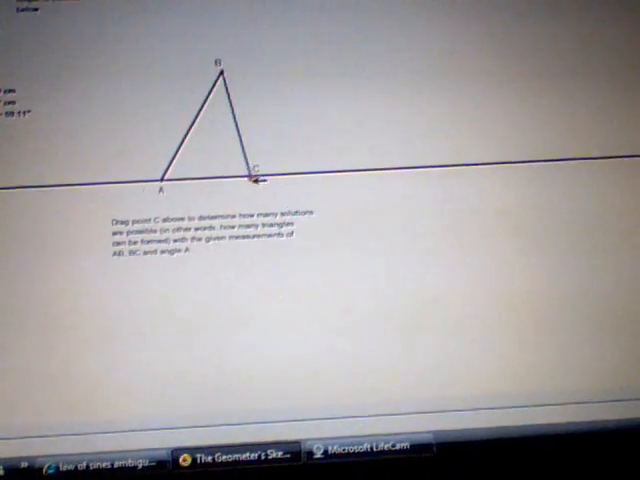
- Drag point C along the line until it sits directly beneath B, making BC vertical
drag(258, 178, 236, 186)
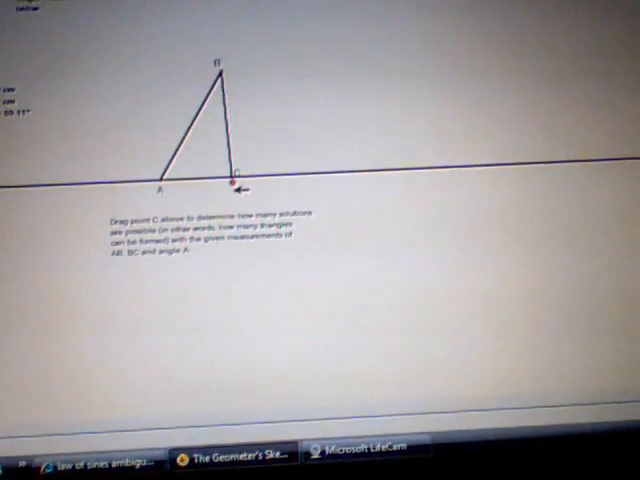
drag(232, 188, 202, 176)
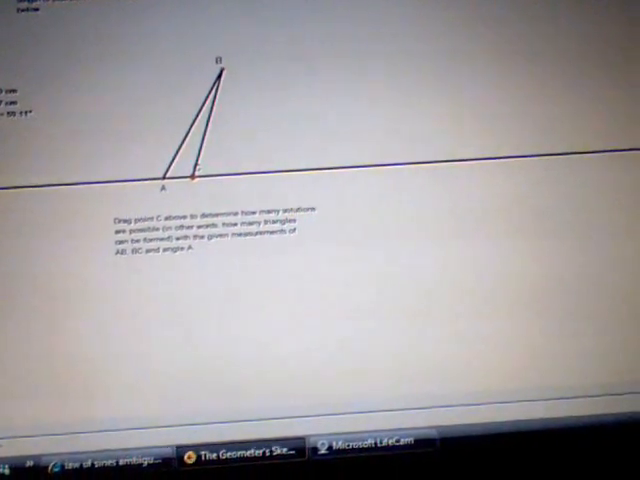
- Drag point C leftward toward and past point A so BC swings to the other side
drag(188, 172, 98, 178)
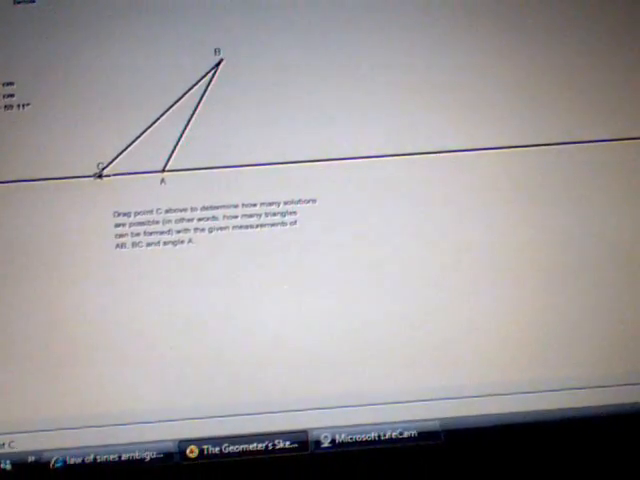
drag(96, 172, 230, 128)
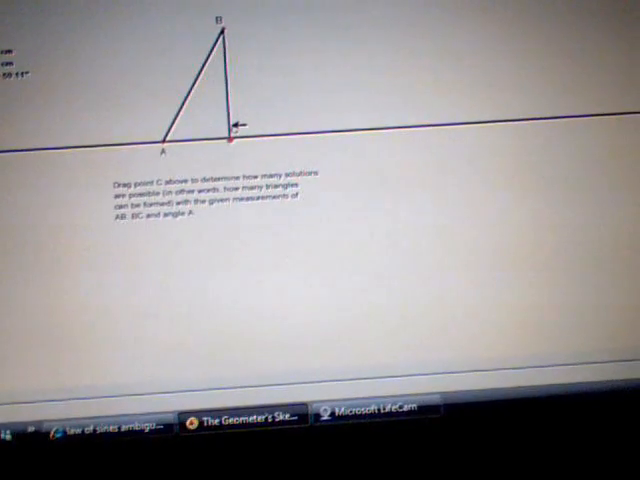